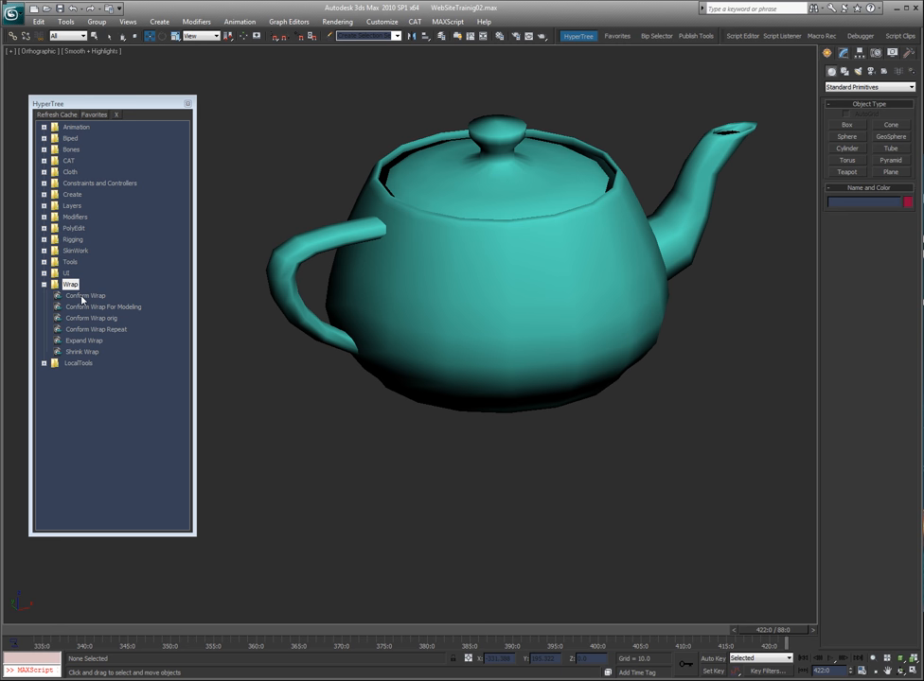
Review the Conform, Expand and Shrink Wrap scripts in MacroTree, then set up the gridded plane as editable poly.
left_click(86, 295)
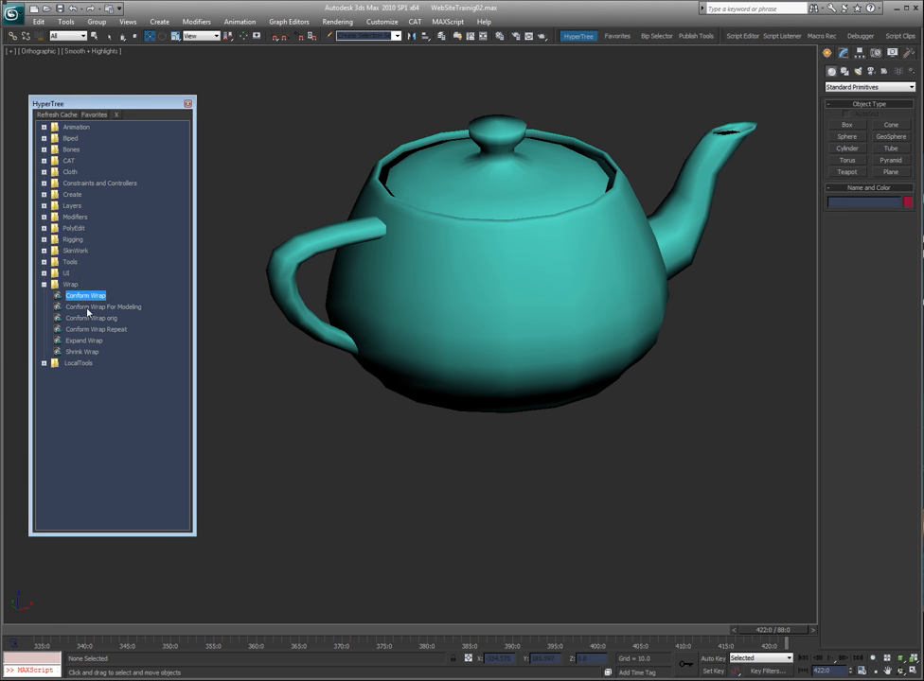
left_click(83, 340)
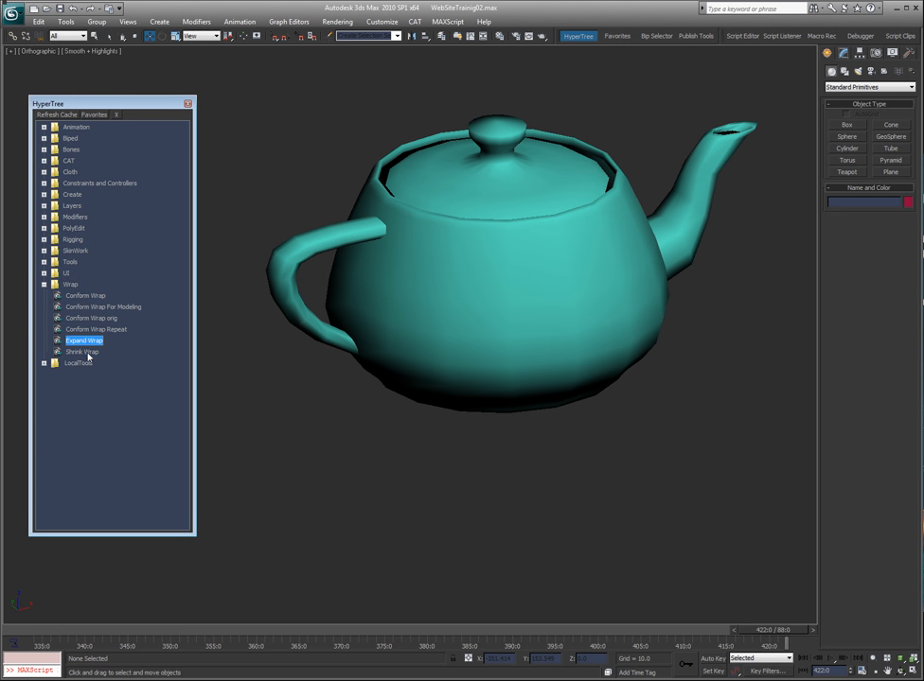
left_click(84, 350)
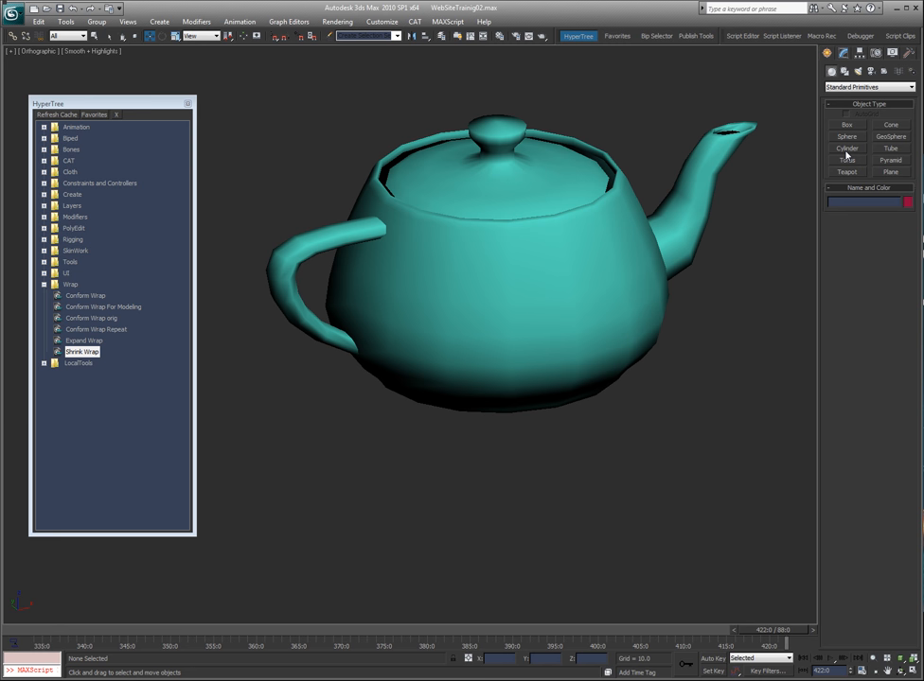
left_click(846, 136)
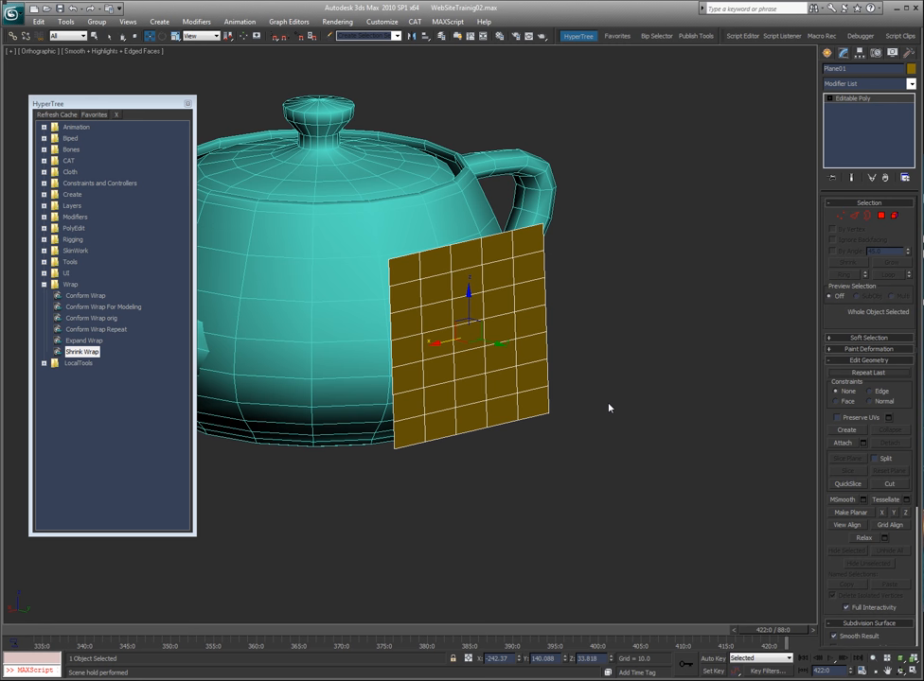
mouse_move(608, 408)
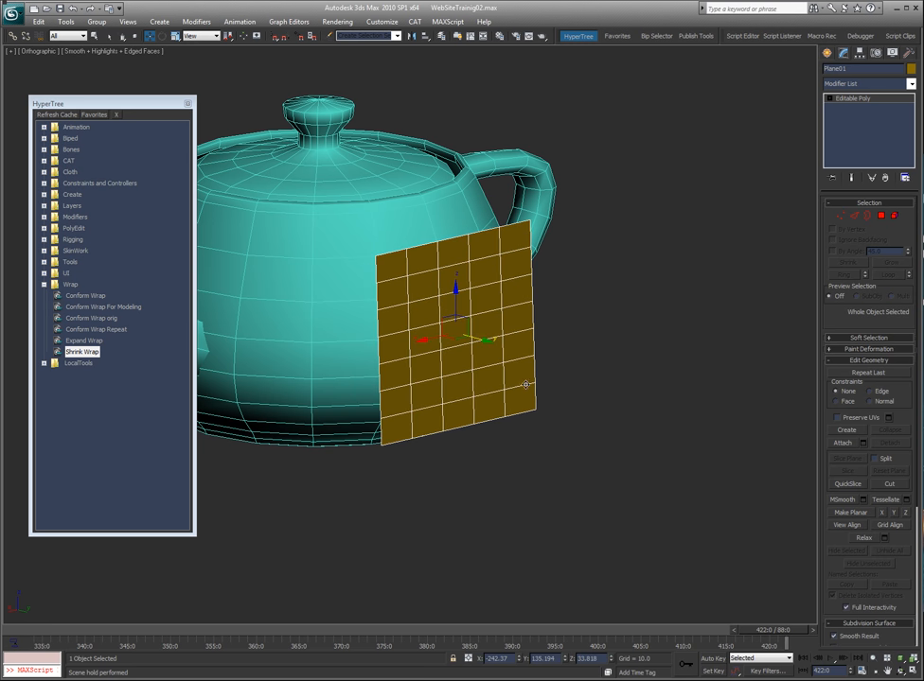
Run the Shrink Wrap script, which starts loading a scene with a missing-plugin warning.
left_click(83, 350)
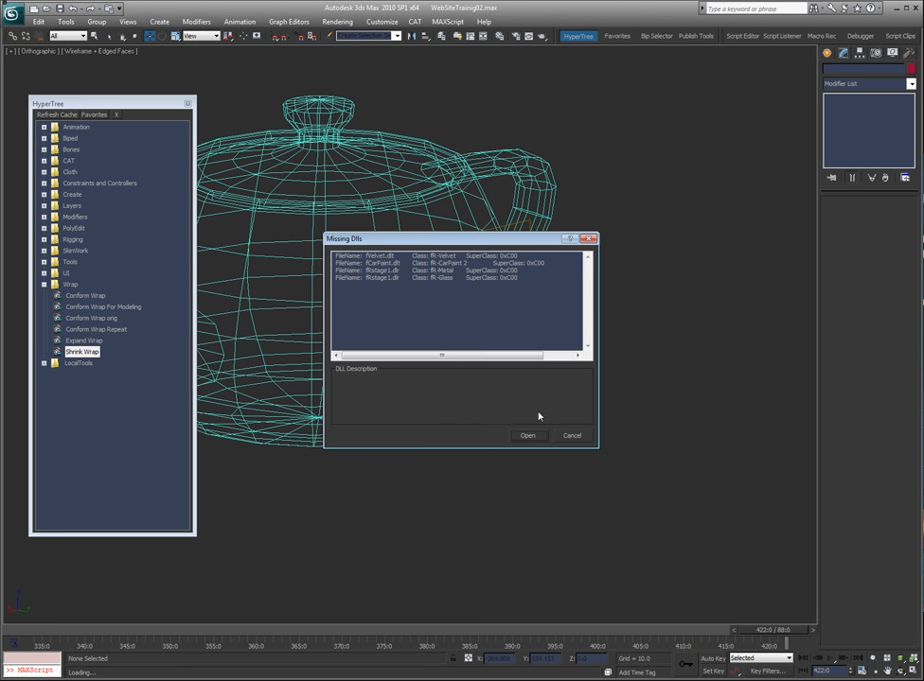
Dismiss the Missing Dlls and External Files warnings and run Expand Wrap on the plane against the teapot.
left_click(571, 435)
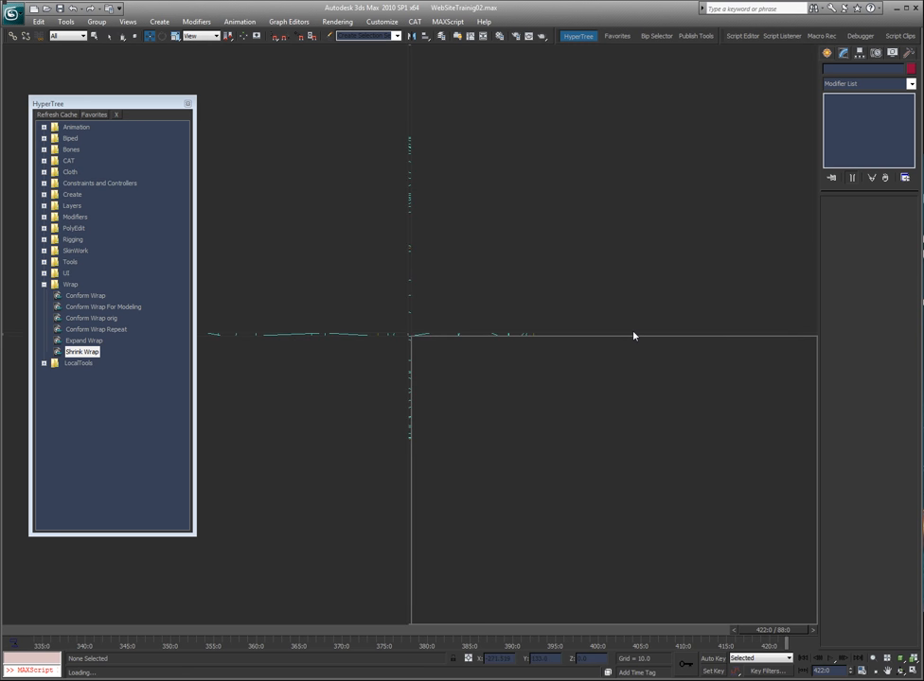
mouse_move(307, 363)
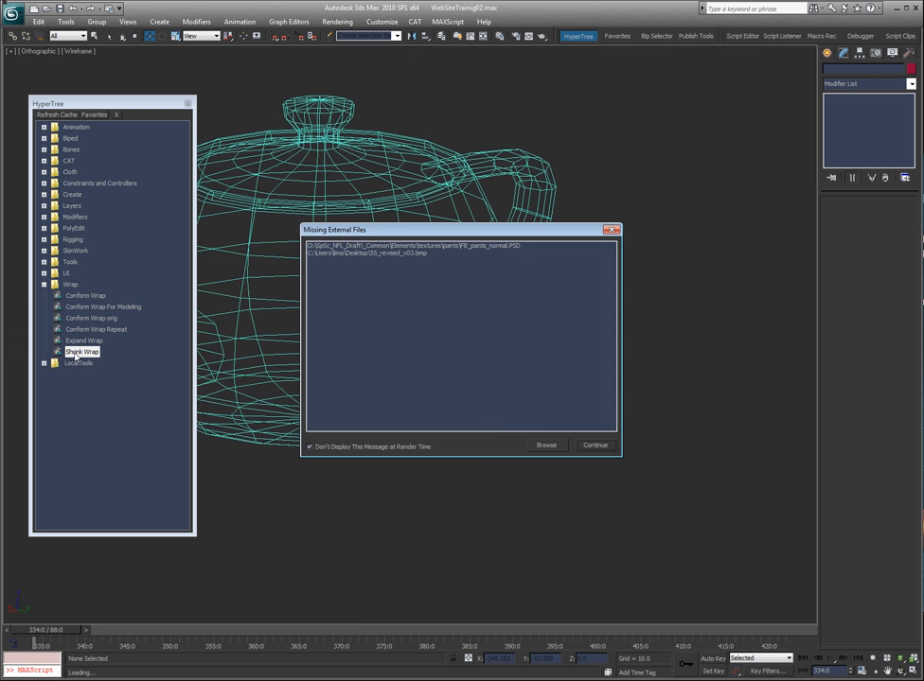
left_click(595, 445)
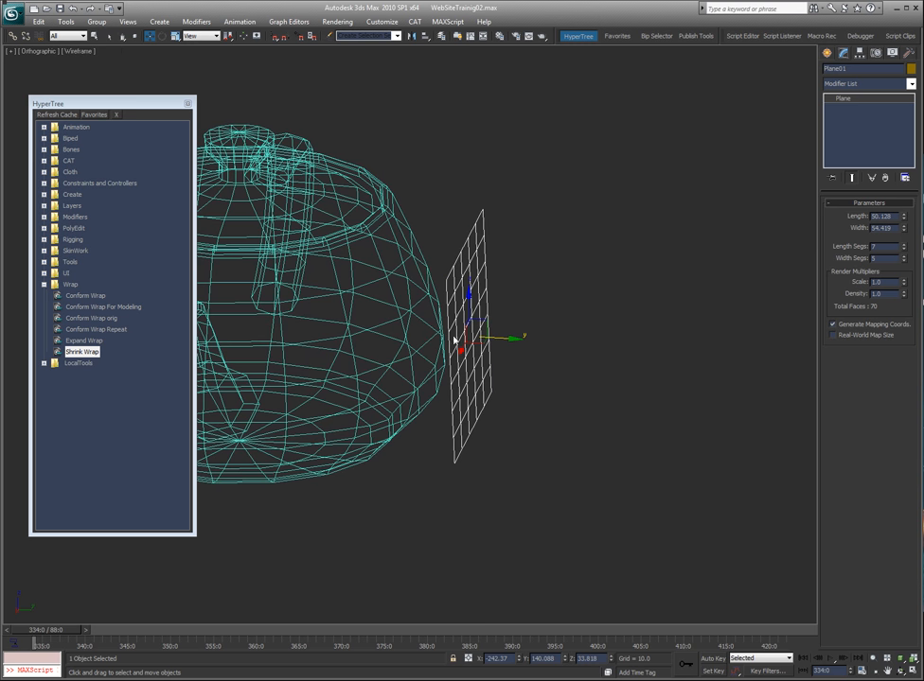
mouse_move(369, 326)
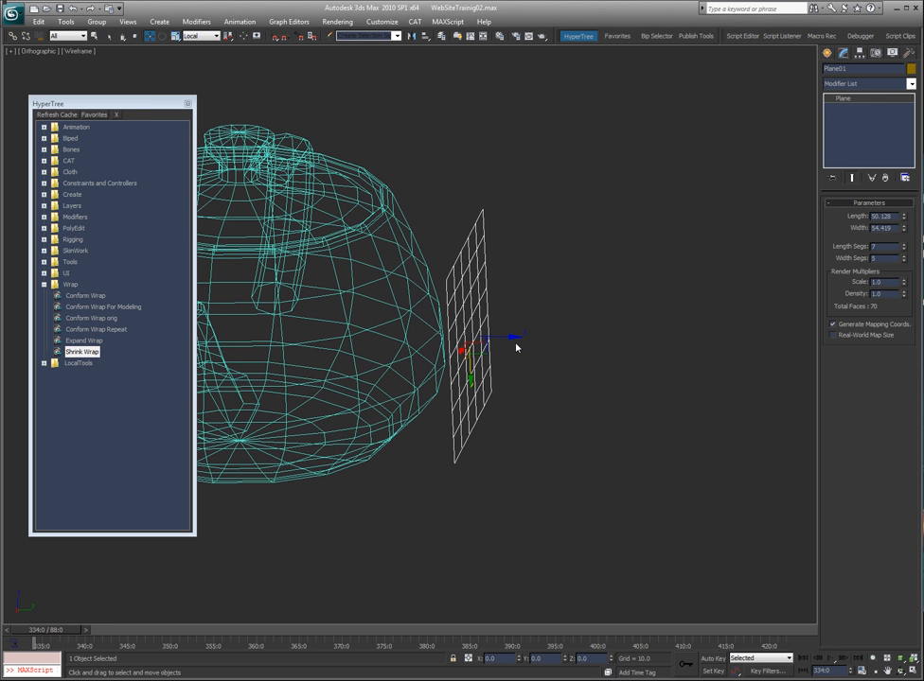
left_click(83, 341)
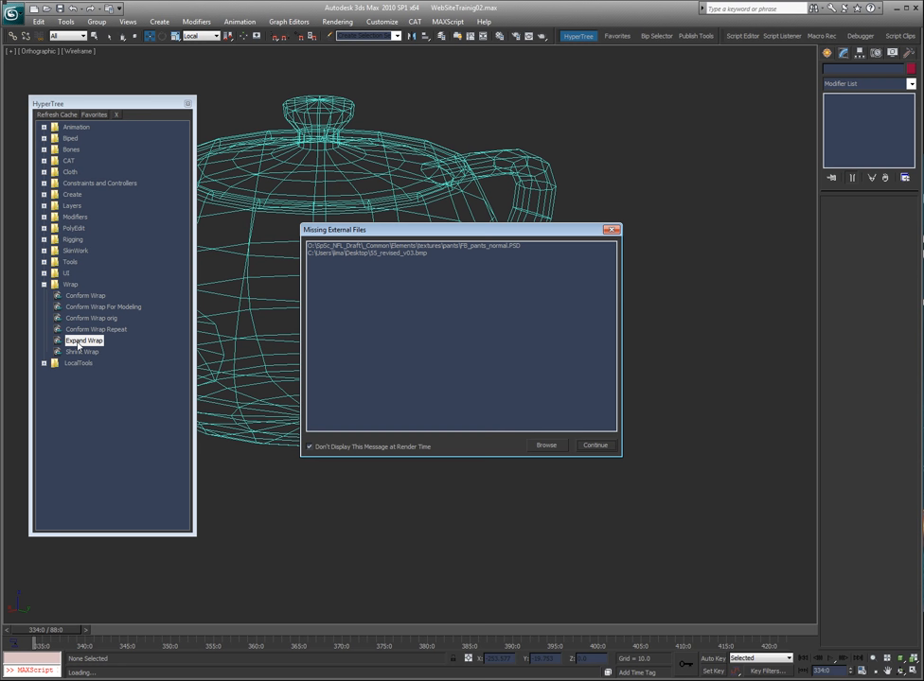
left_click(594, 444)
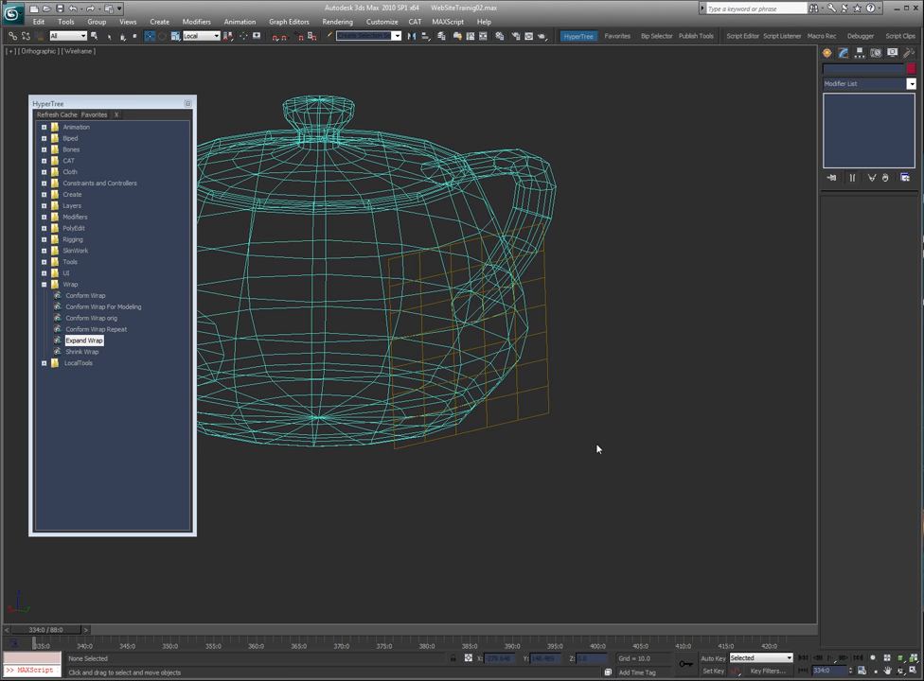
mouse_move(90, 355)
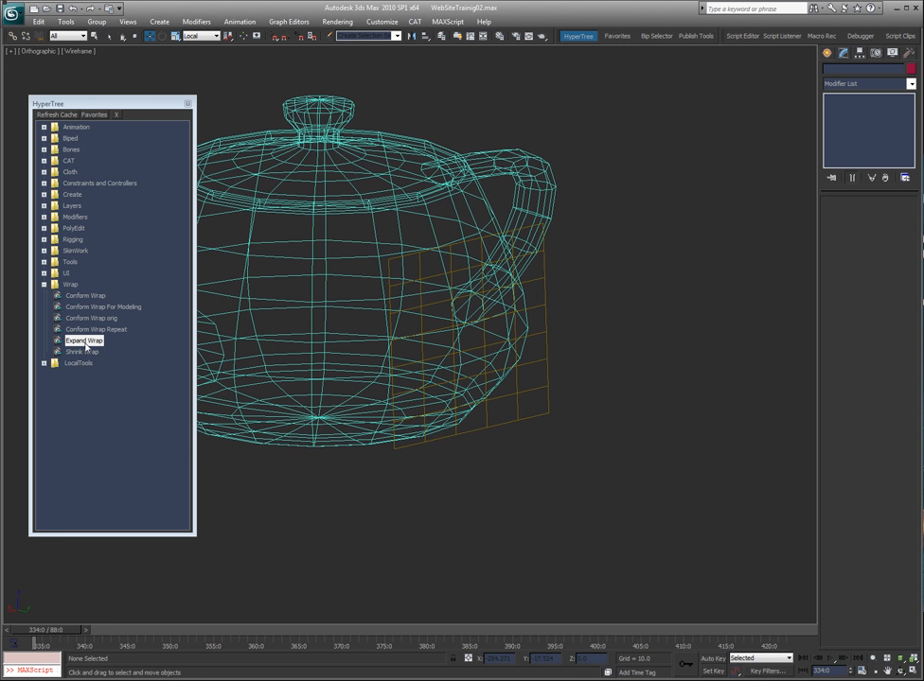
mouse_move(125, 295)
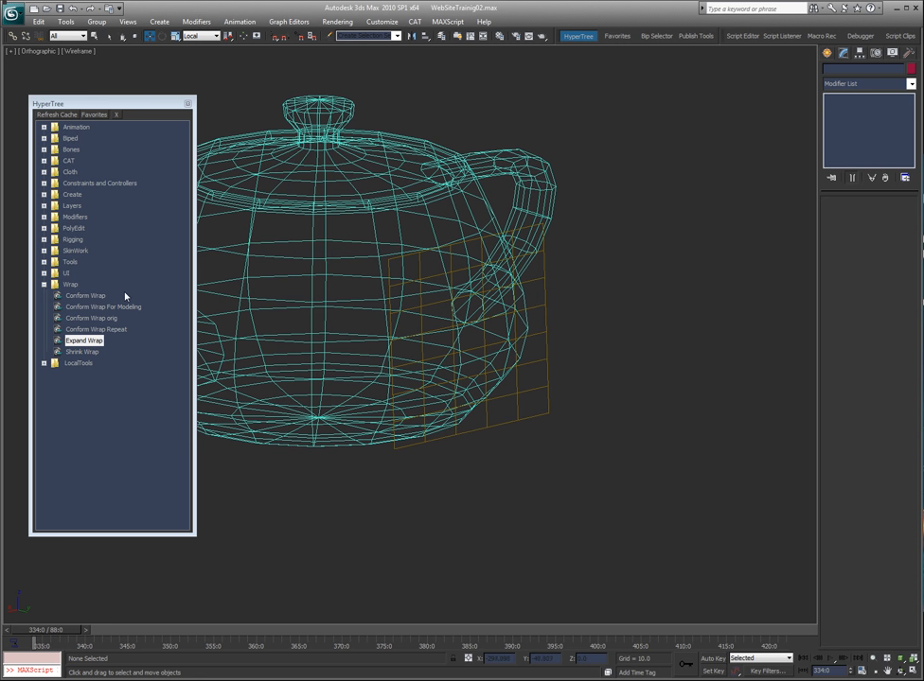
Run Conform Wrap with the gridded plane selected to bring up the Select Target objects dialog.
left_click(86, 295)
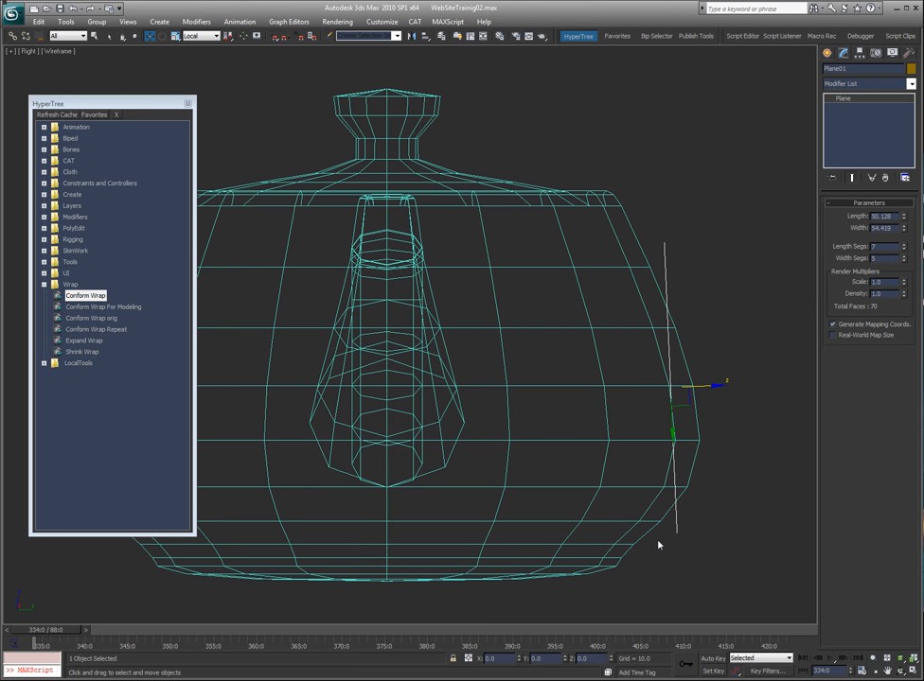
left_click_drag(658, 545, 590, 416)
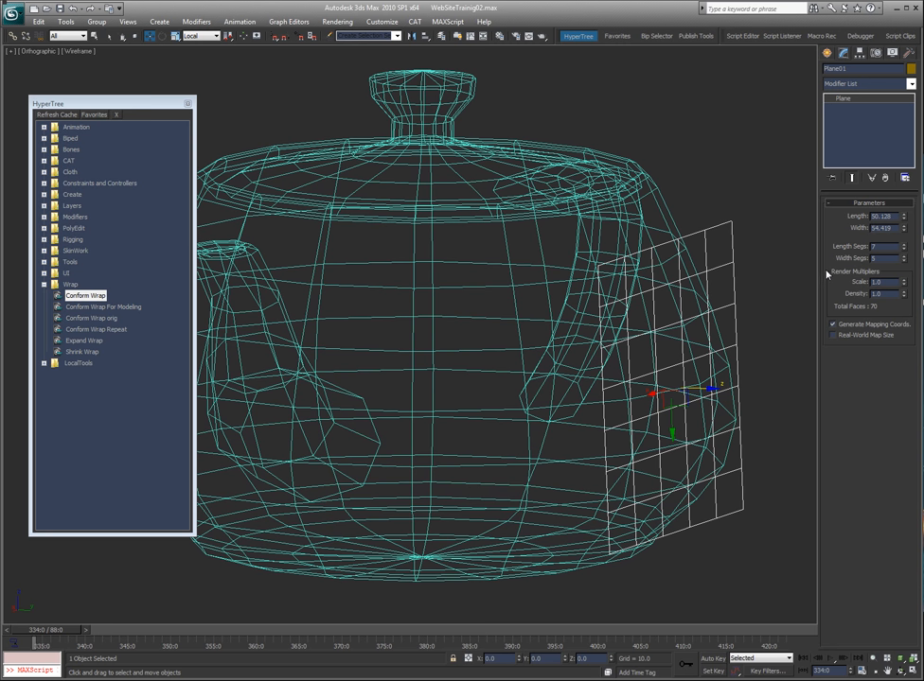
mouse_move(371, 178)
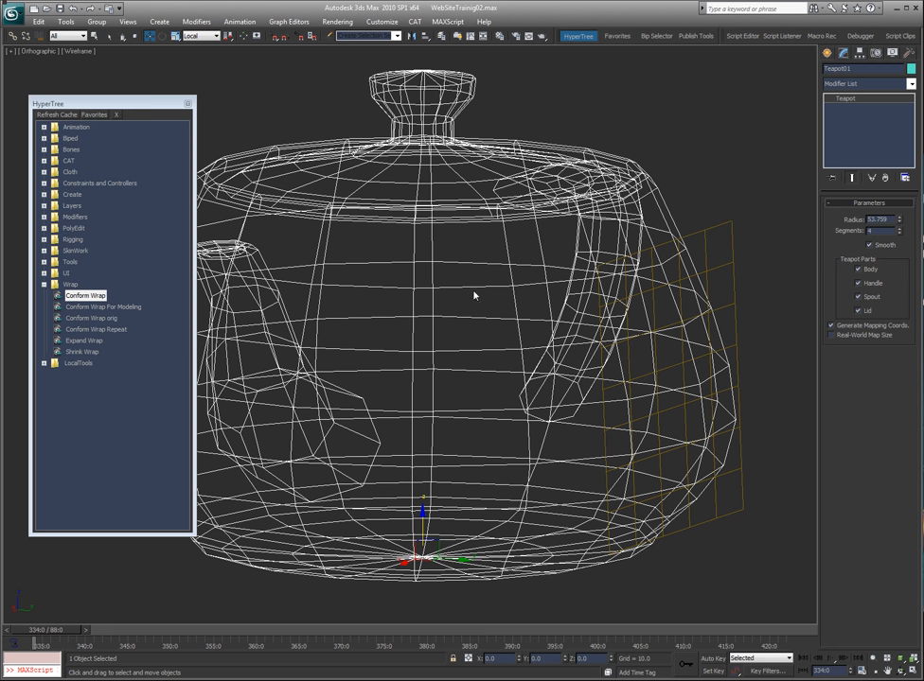
mouse_move(659, 254)
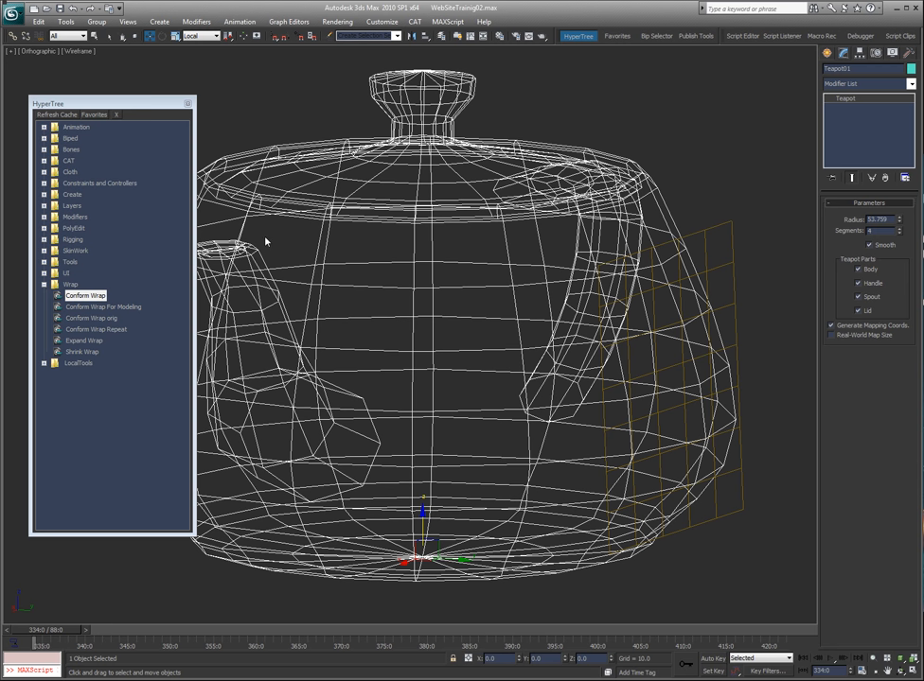
mouse_move(606, 263)
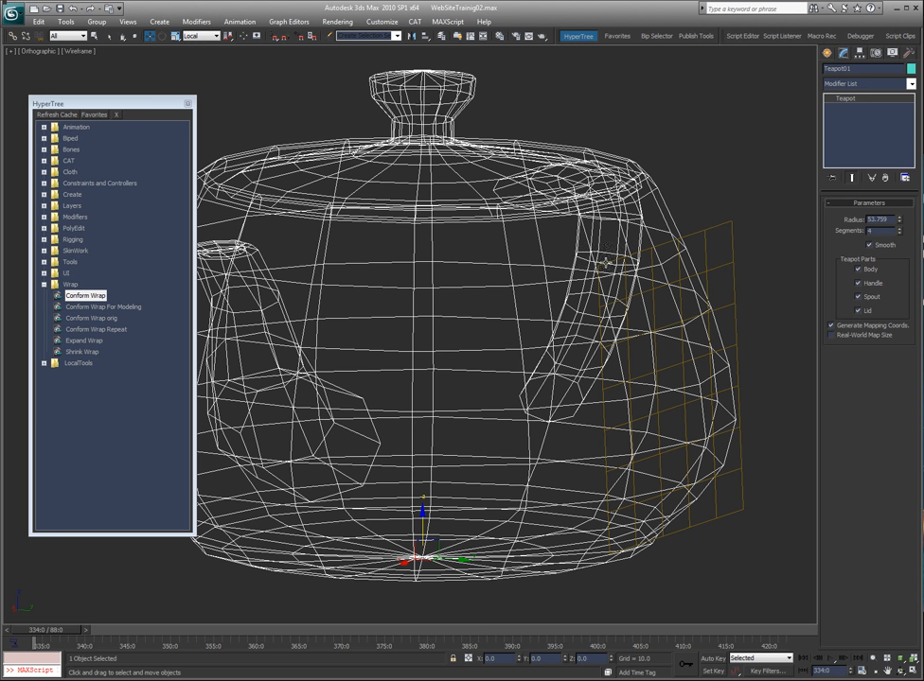
left_click(730, 202)
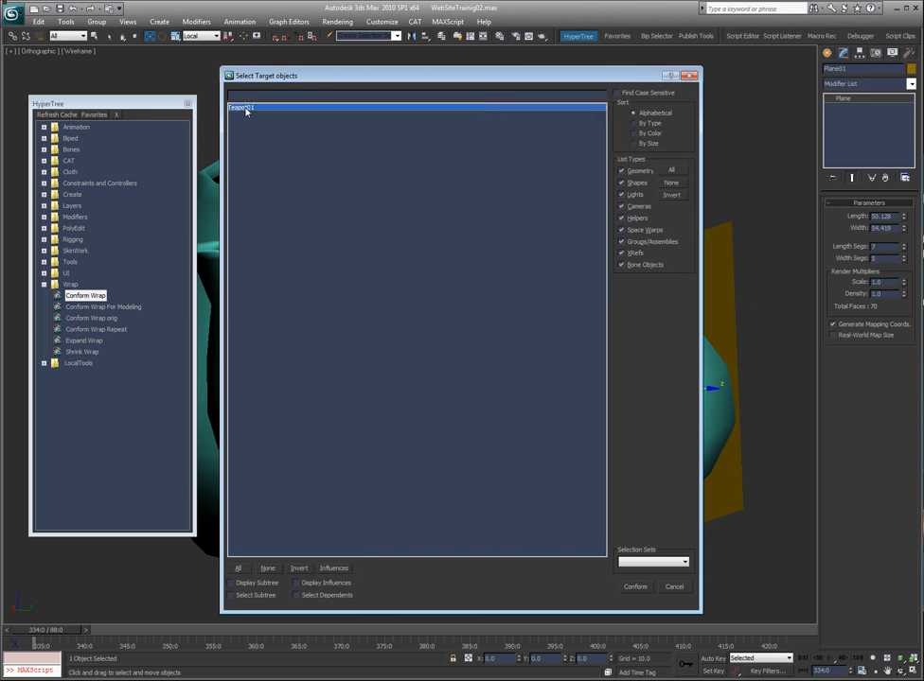
left_click(636, 587)
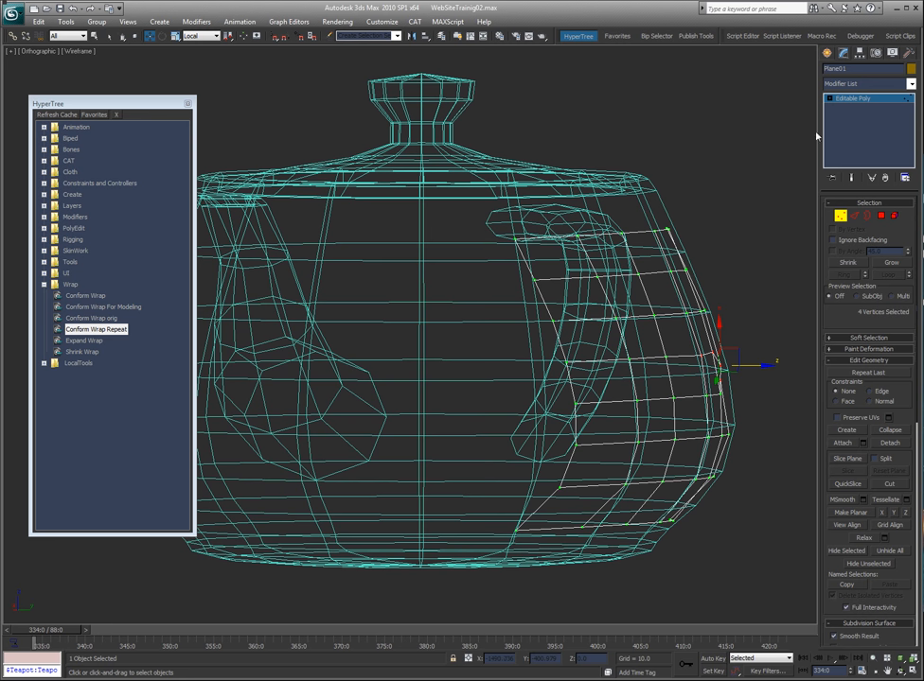
mouse_move(745, 301)
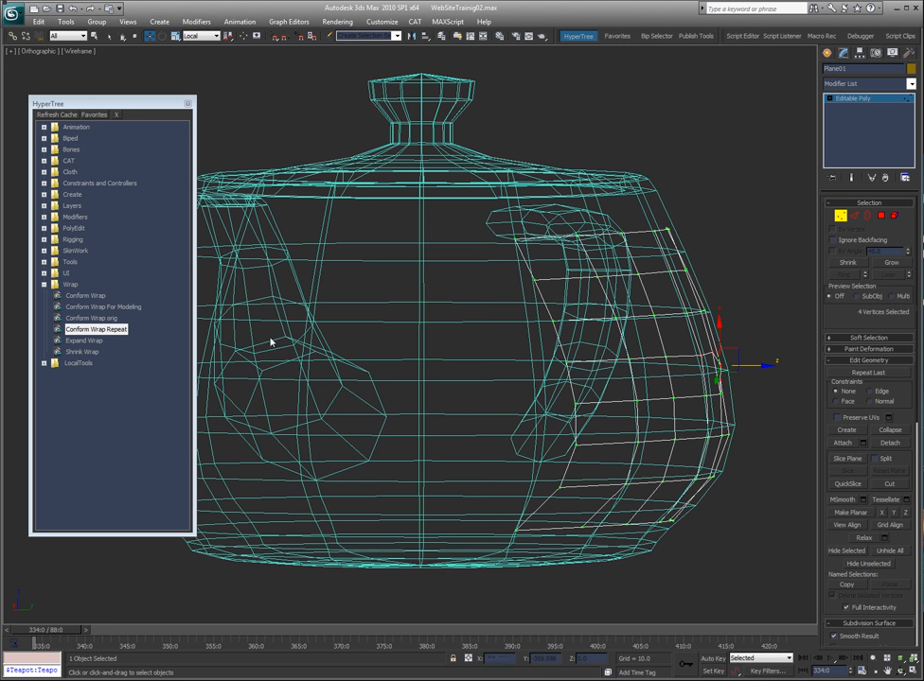
mouse_move(85, 363)
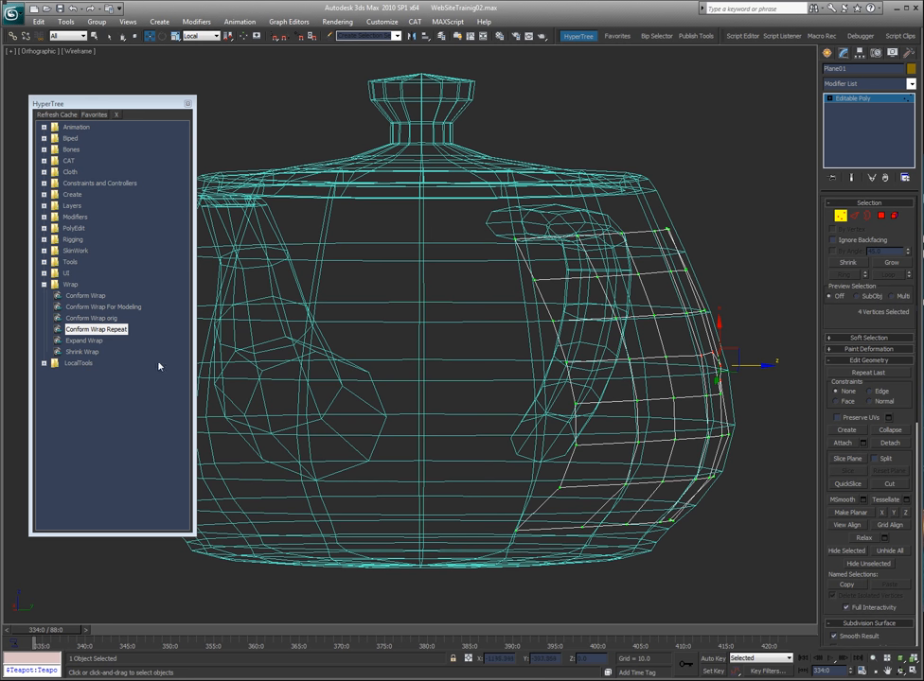
mouse_move(687, 265)
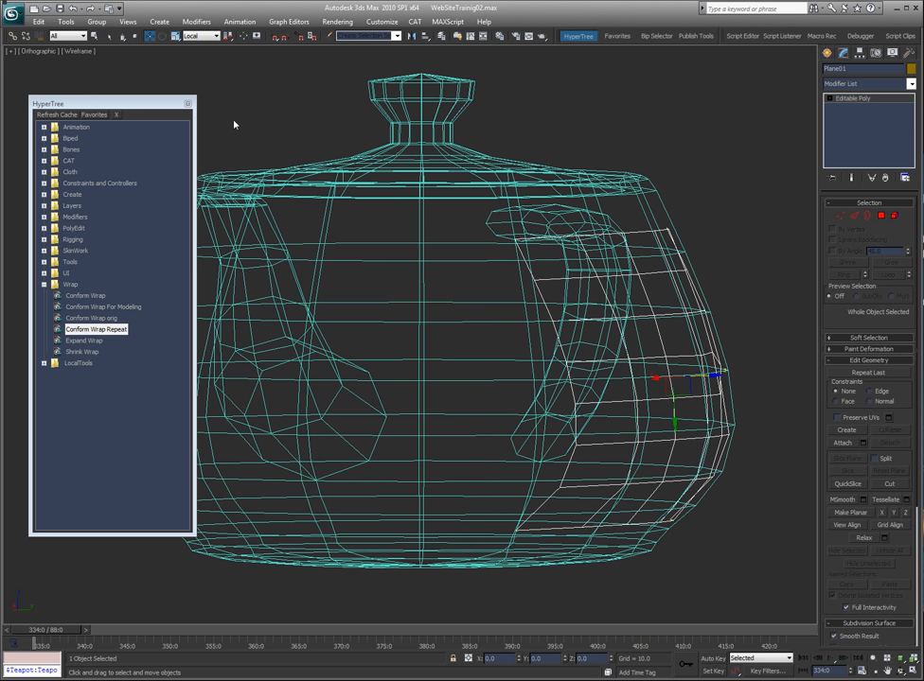
mouse_move(405, 251)
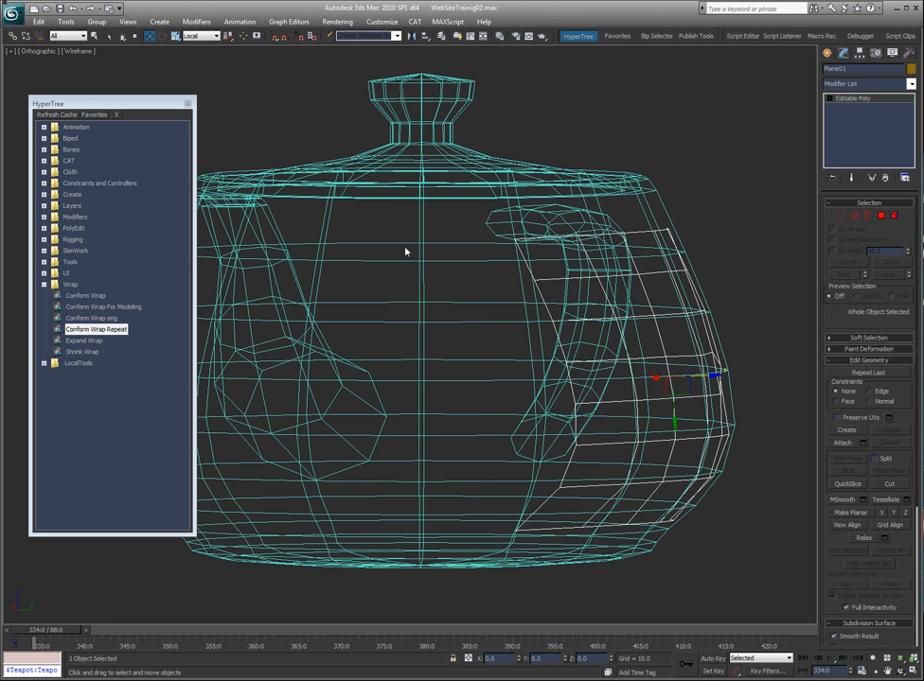